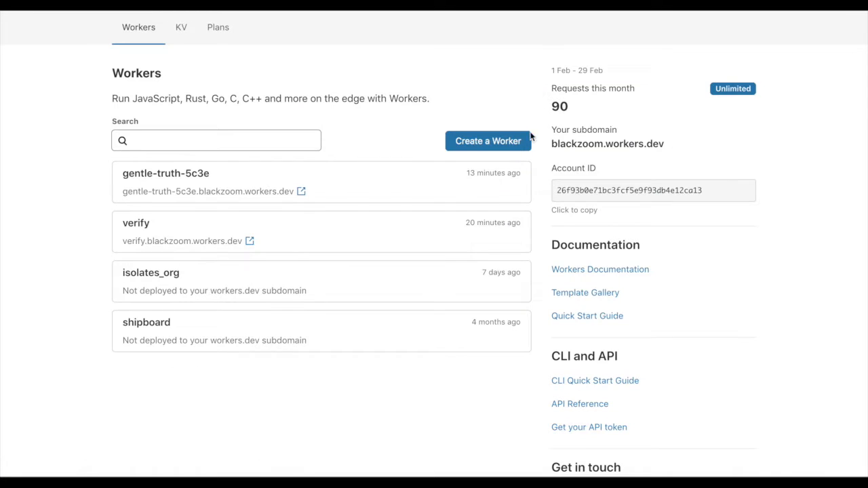
# Create the worker floral-field-5a5f and send a test request returning 200 OK 'hello world'
pyautogui.click(488, 141)
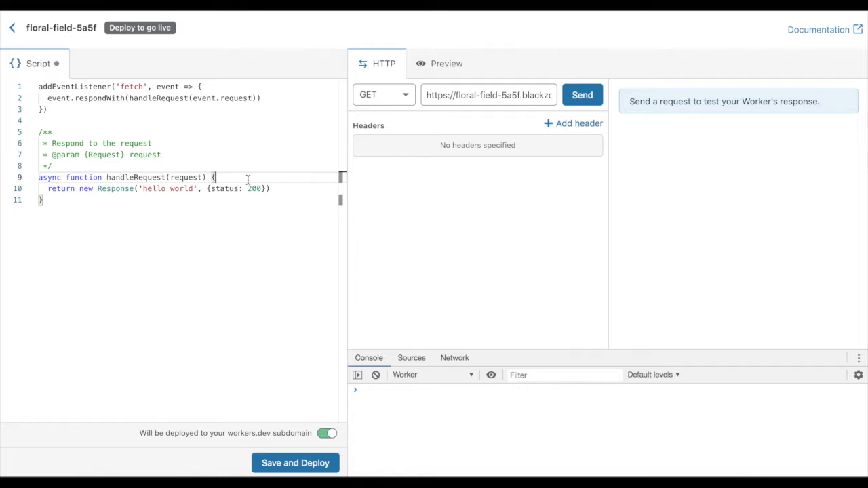
pyautogui.click(583, 95)
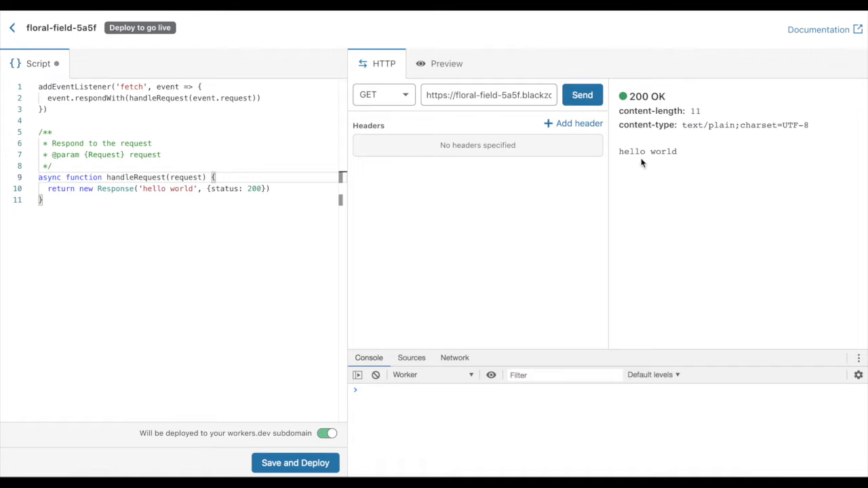
pyautogui.doubleClick(631, 152)
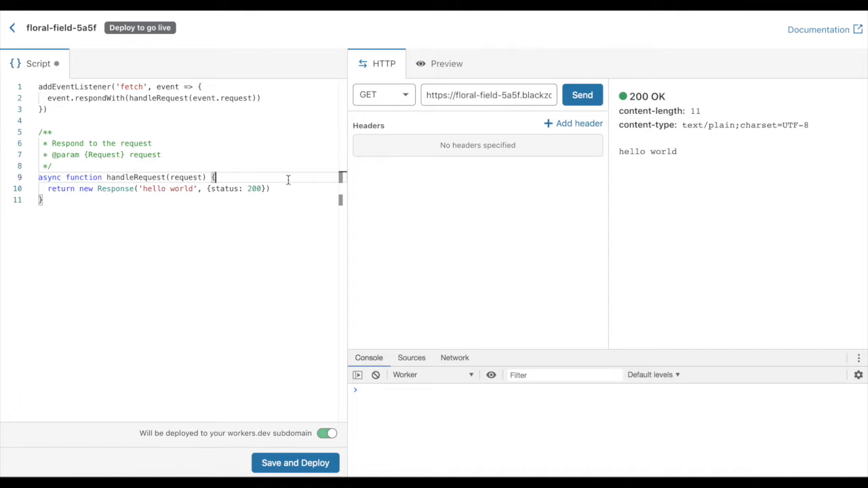
# Edit handleRequest to compute randomNumber = Math.floor(Math.random() * 100000000) and return 'hello world number ' + randomNumber
pyautogui.write('const')
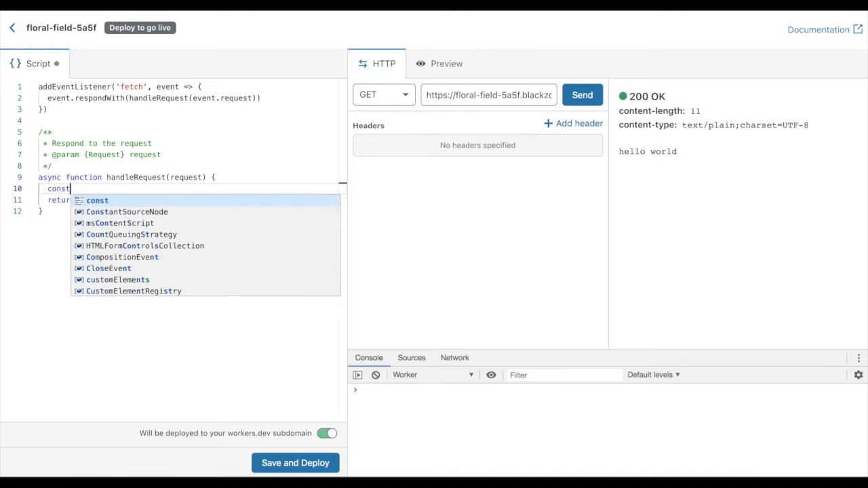
pyautogui.write('random')
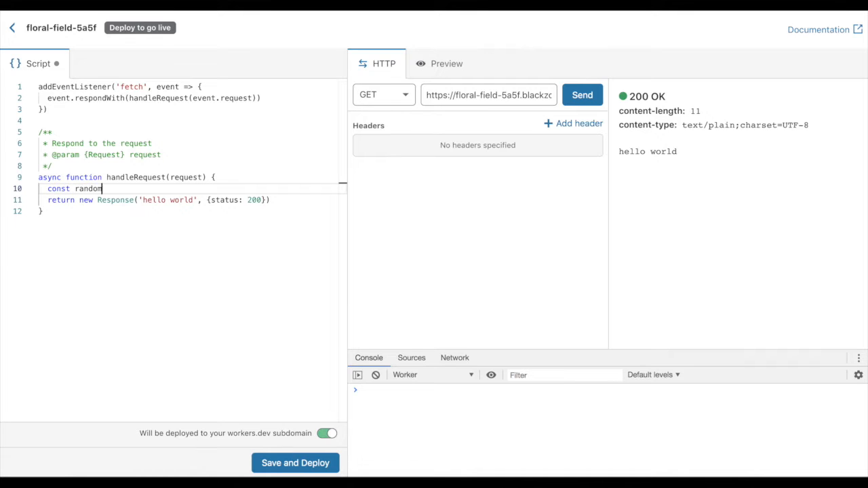
pyautogui.write('Number = Mat')
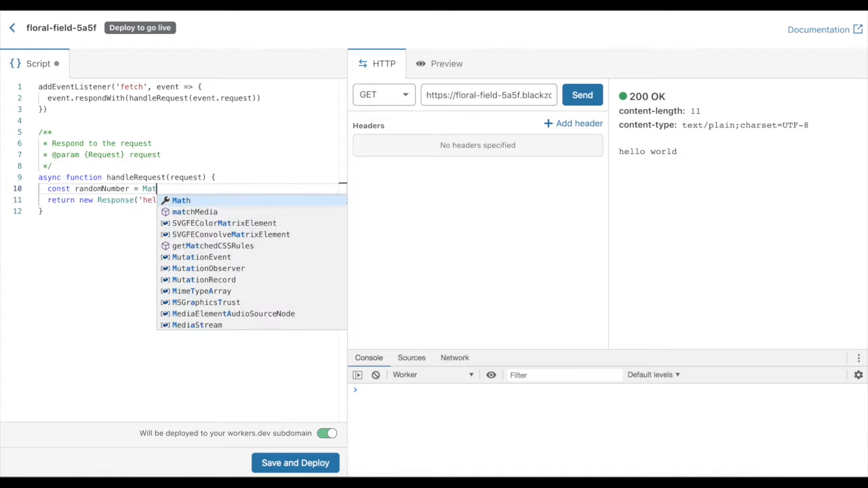
pyautogui.write('.floor')
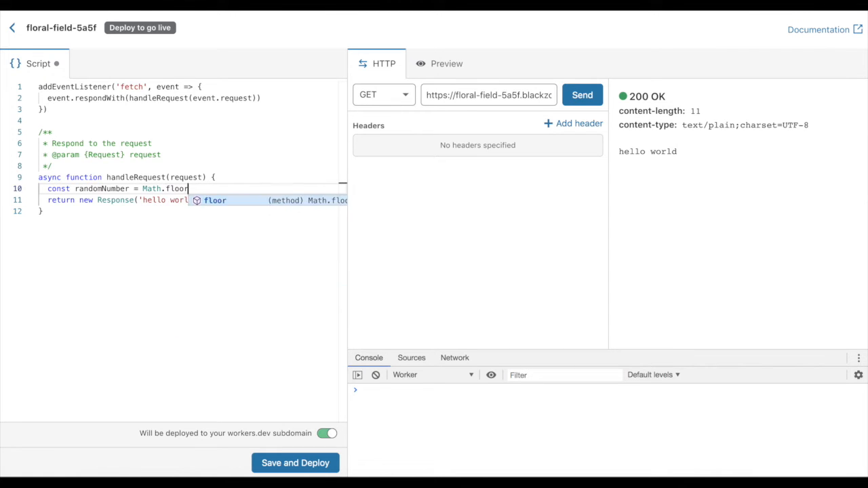
pyautogui.write('(Math.random(')
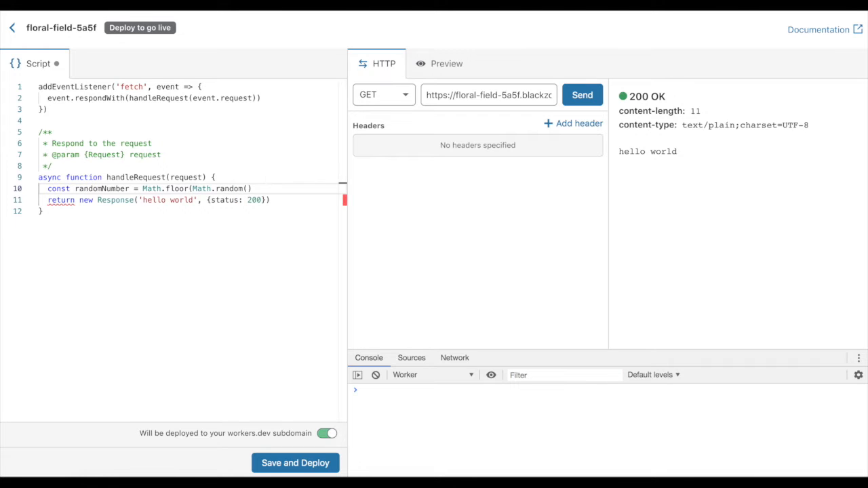
pyautogui.write('* 100000000')
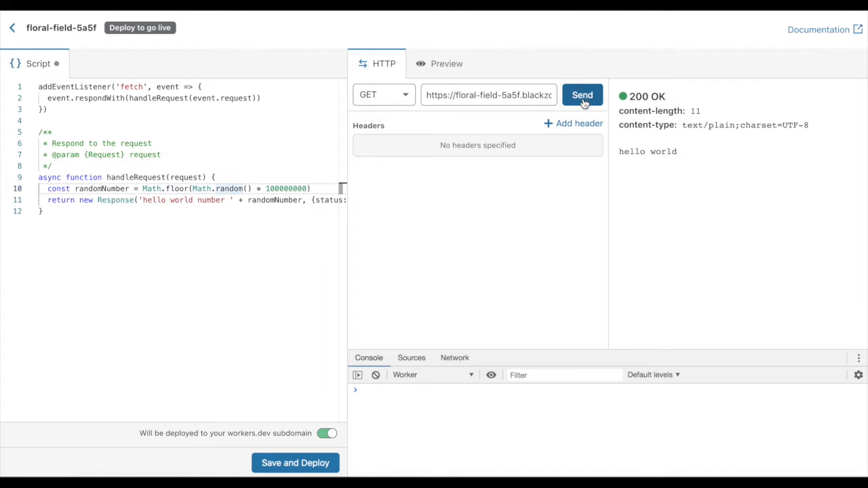
# Send the test request three times to see 'hello world number' with changing values
pyautogui.click(583, 95)
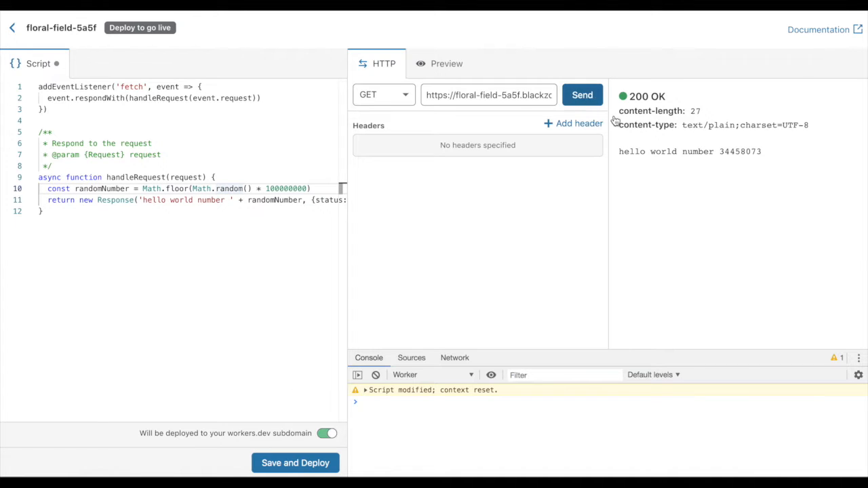
pyautogui.click(583, 95)
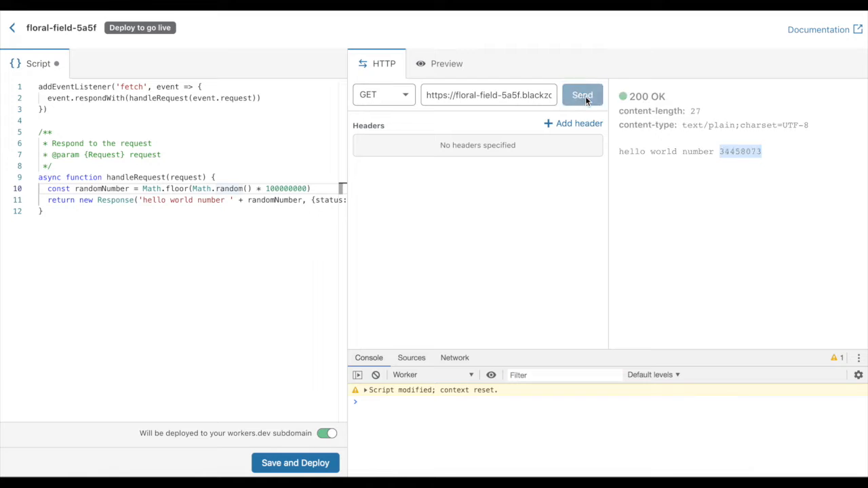
pyautogui.click(583, 95)
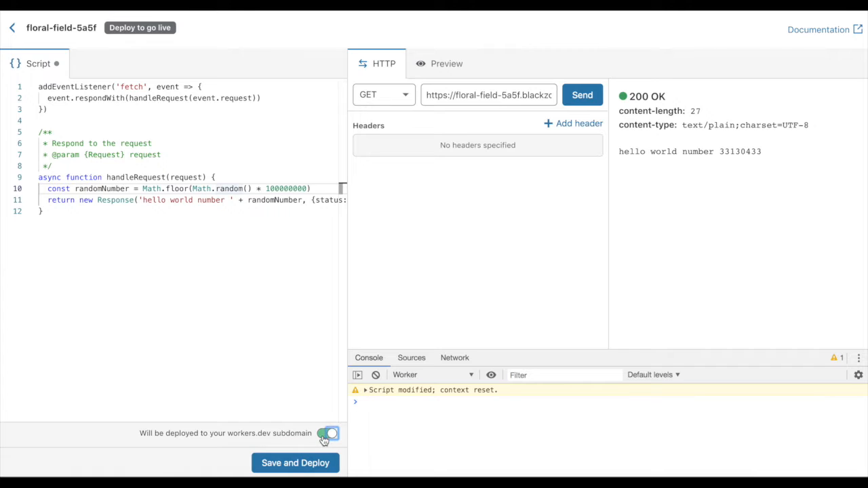
# Disable workers.dev subdomain deployment, save the script, and return to the site dashboard
pyautogui.click(327, 434)
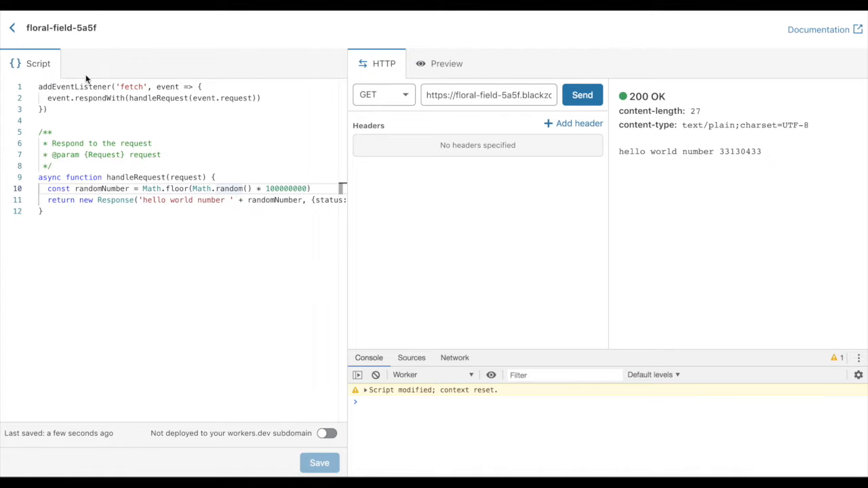
pyautogui.moveTo(12, 28)
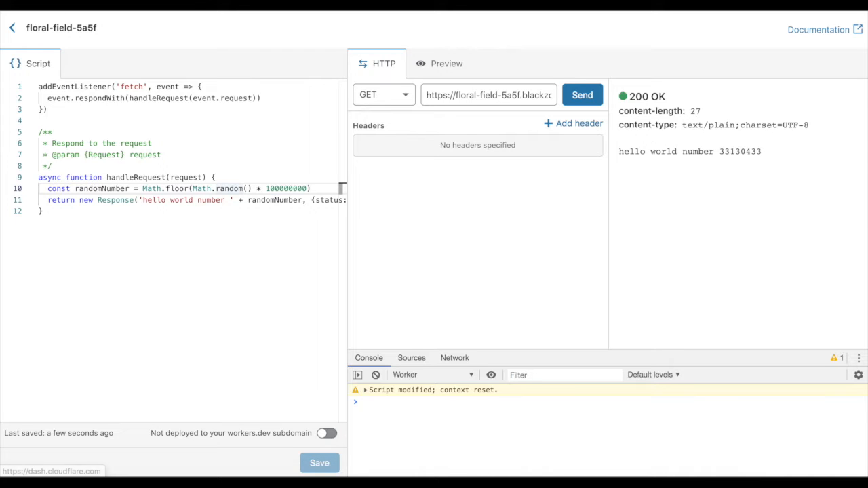
pyautogui.click(11, 30)
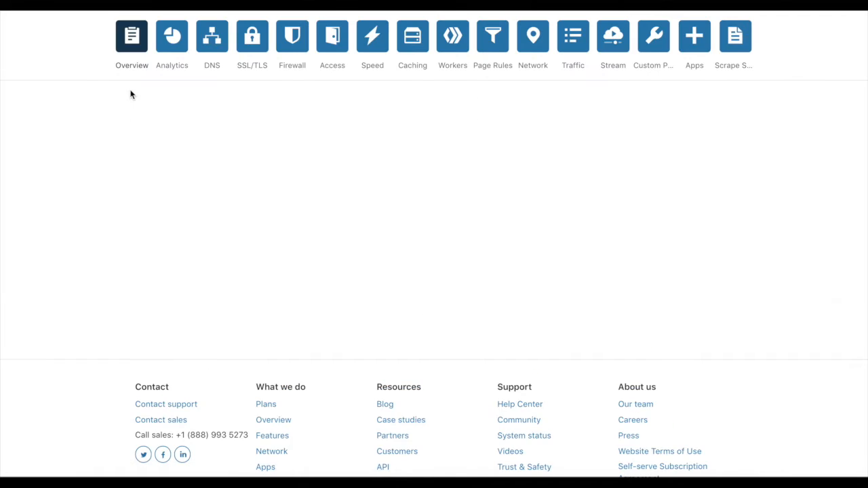
# Add the route isolates.org/video-test assigned to the floral-field-5a5f Worker and save it
pyautogui.click(451, 35)
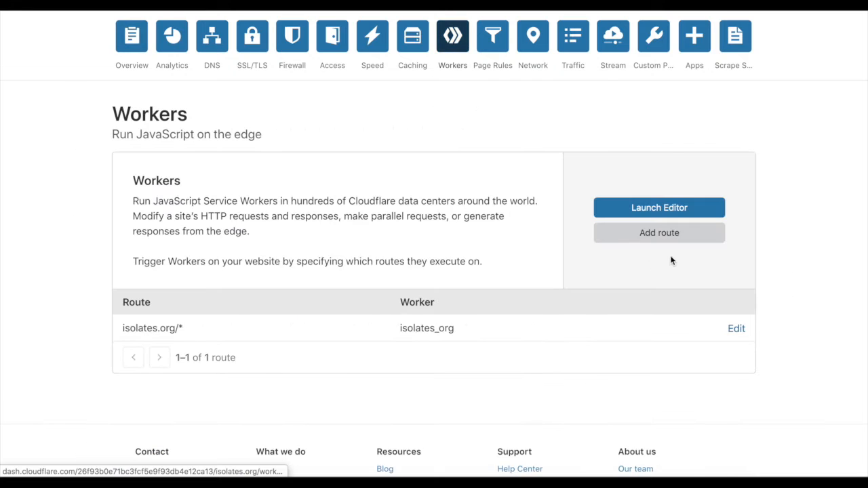
pyautogui.click(658, 233)
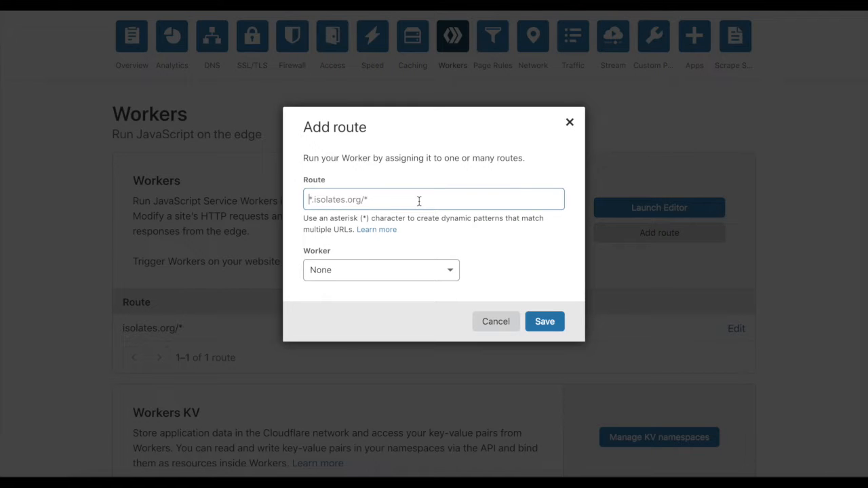
pyautogui.write('isolates.org/video-test')
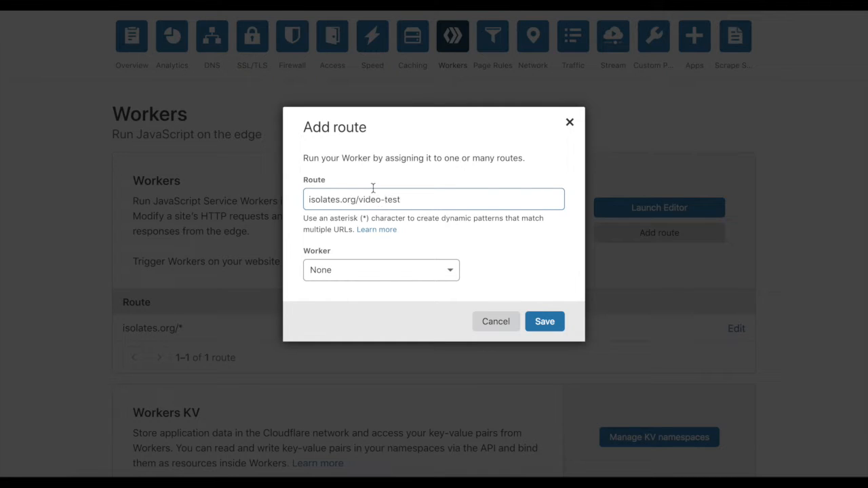
pyautogui.click(381, 270)
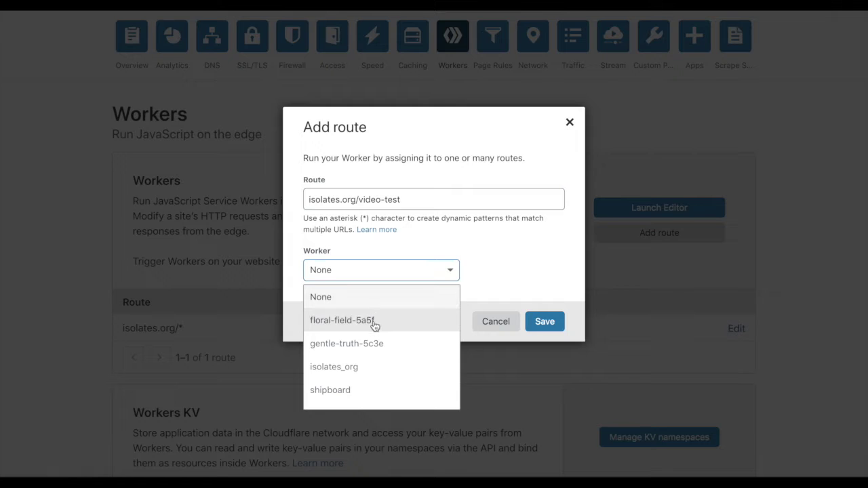
pyautogui.click(355, 320)
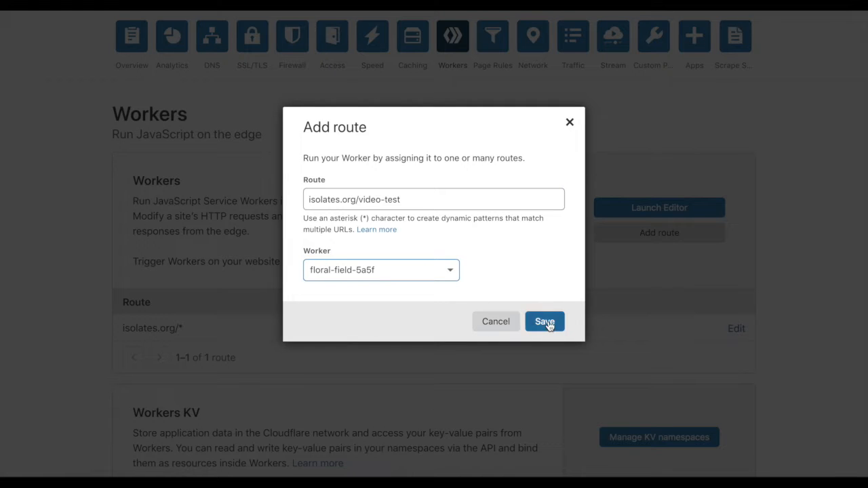
pyautogui.click(545, 322)
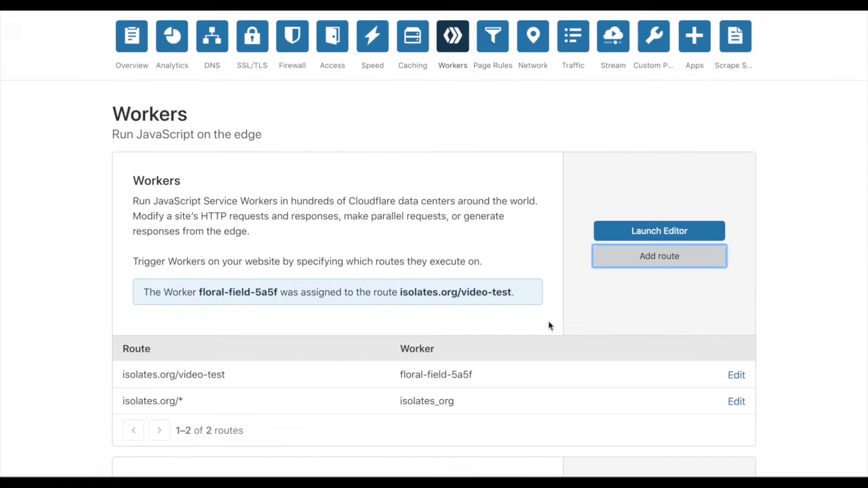
pyautogui.moveTo(322, 302)
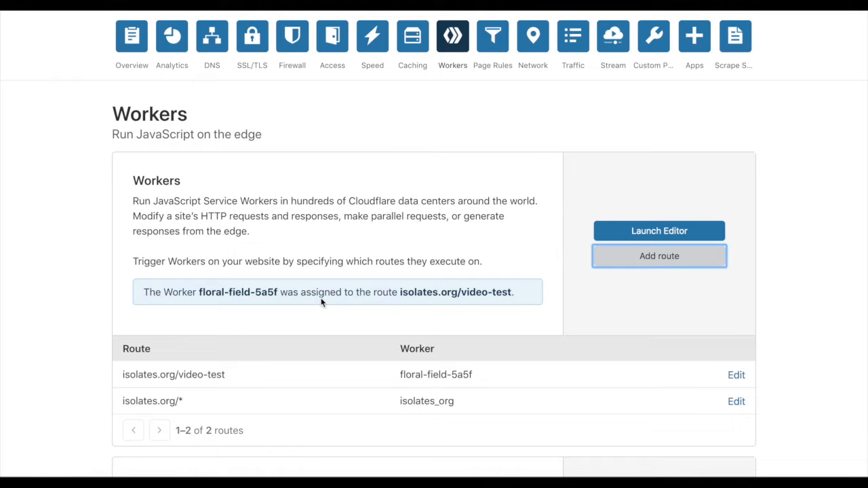
# Copy the route, load isolates.org/video-test in Chrome, and inspect the document request timing in DevTools Network
pyautogui.doubleClick(173, 374)
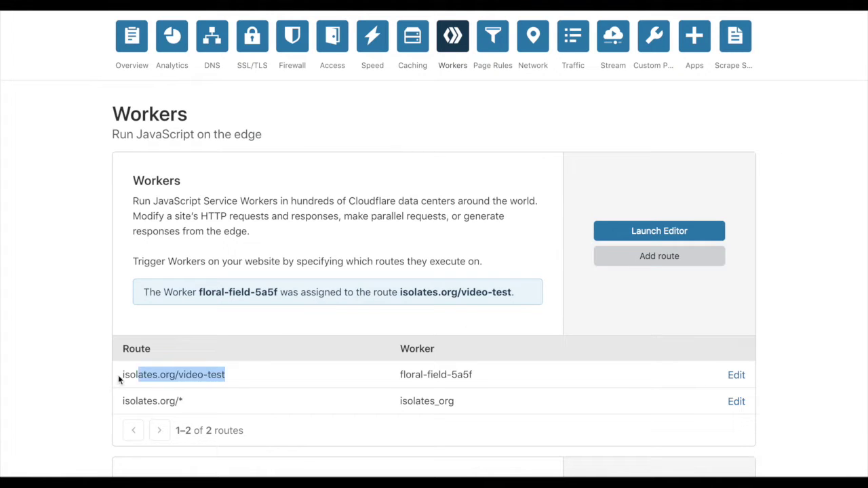
pyautogui.doubleClick(174, 374)
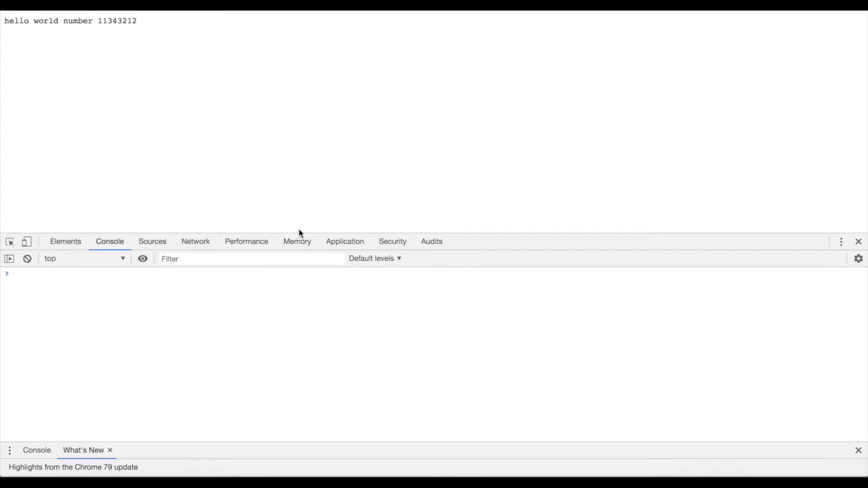
pyautogui.click(195, 241)
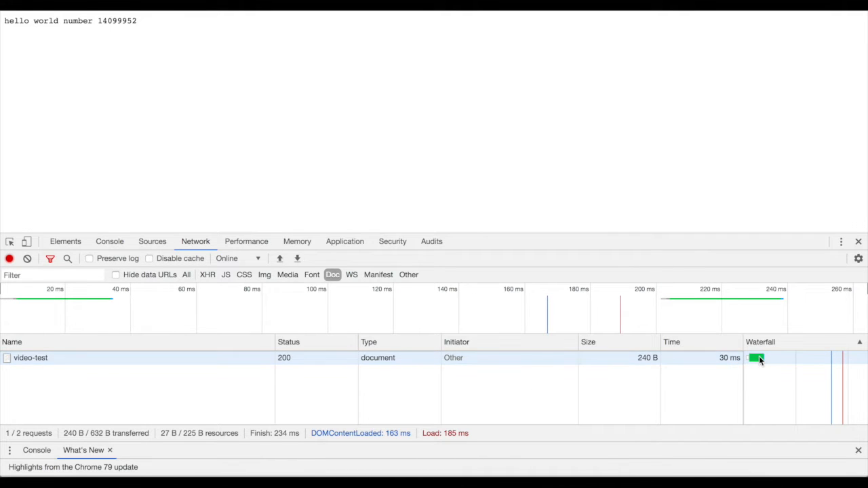
pyautogui.click(757, 358)
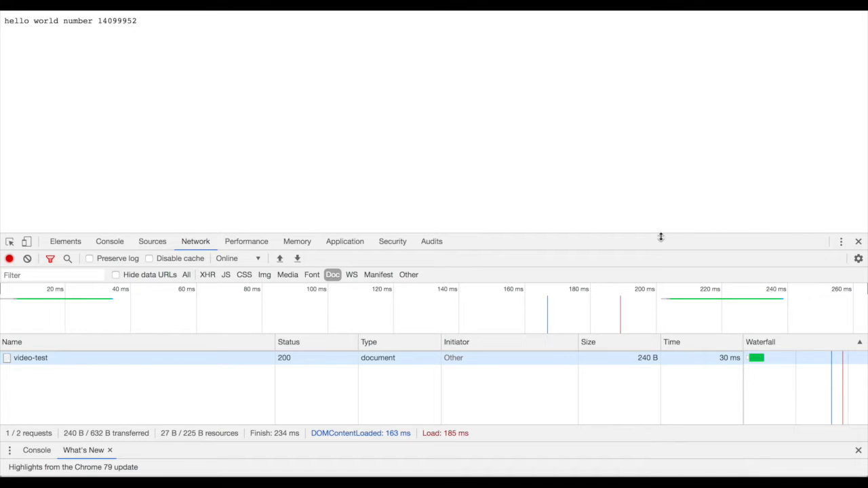
pyautogui.click(27, 258)
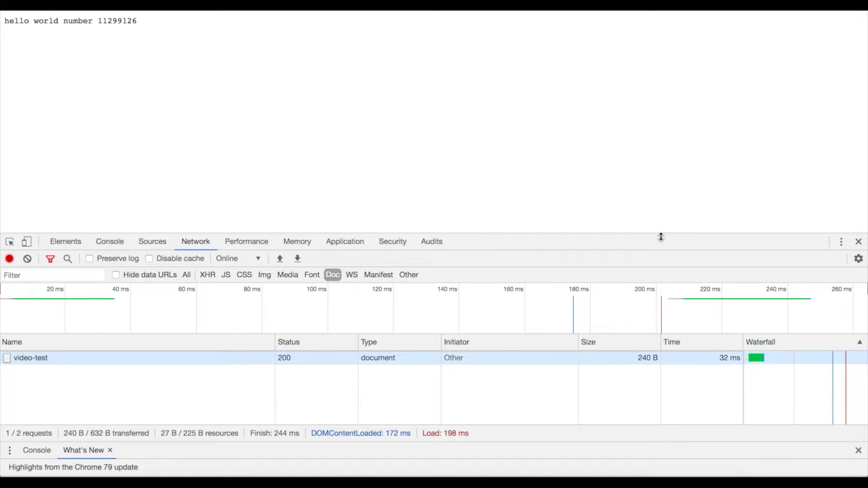
pyautogui.moveTo(744, 189)
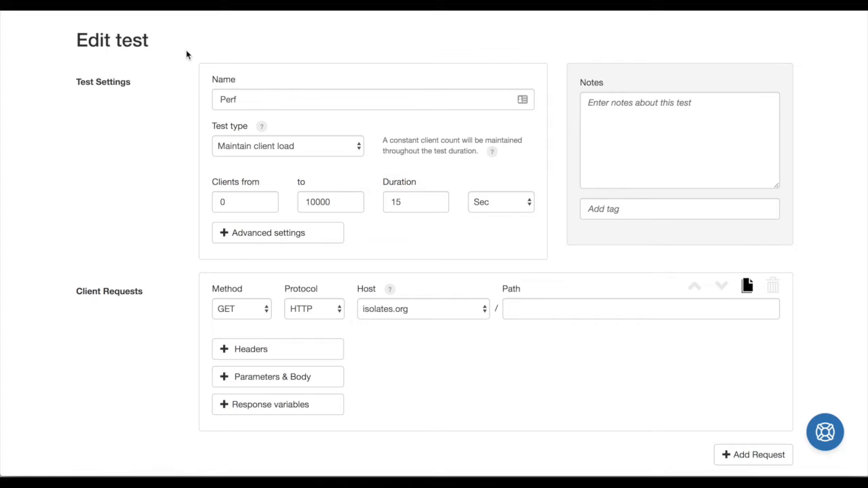
pyautogui.moveTo(233, 155)
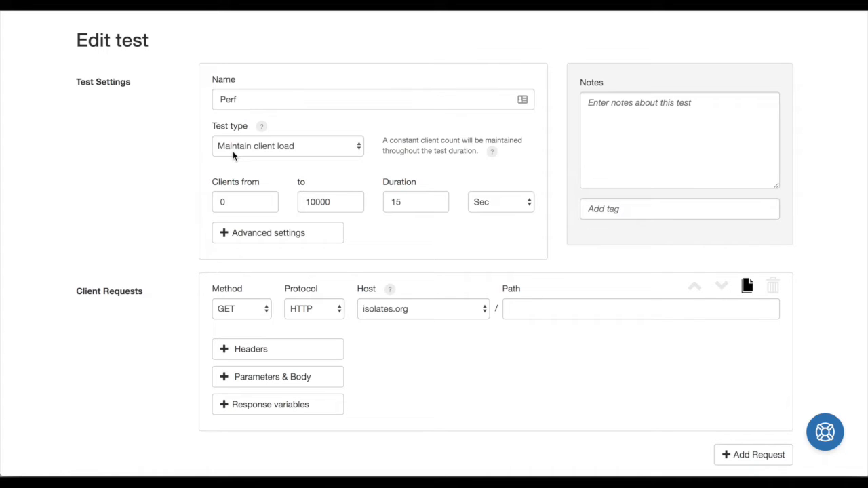
pyautogui.moveTo(295, 156)
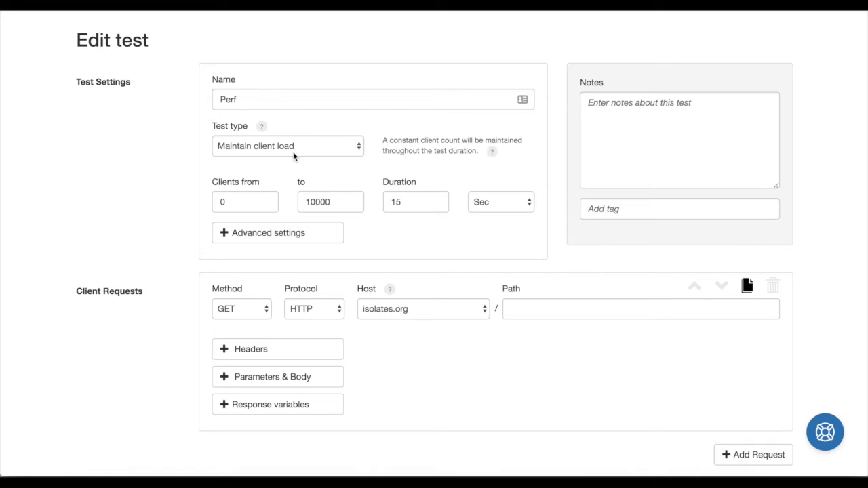
pyautogui.moveTo(296, 169)
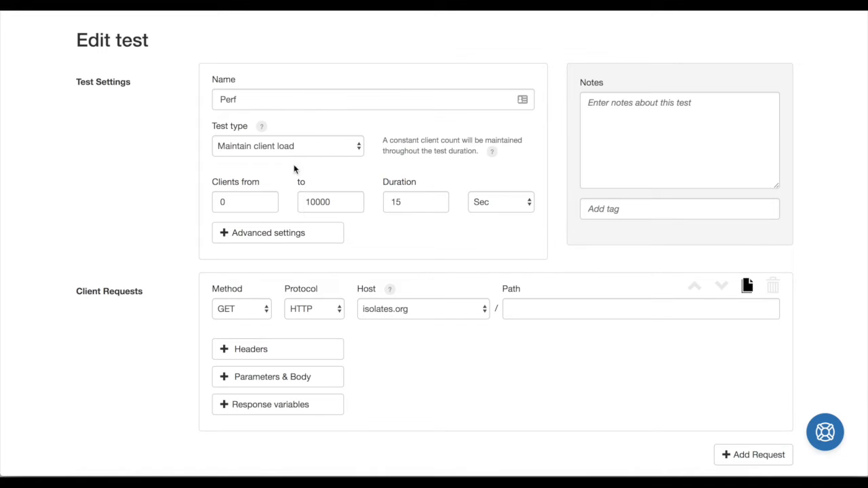
# Set the Perf test's request path to video-test and run the load test
pyautogui.click(331, 202)
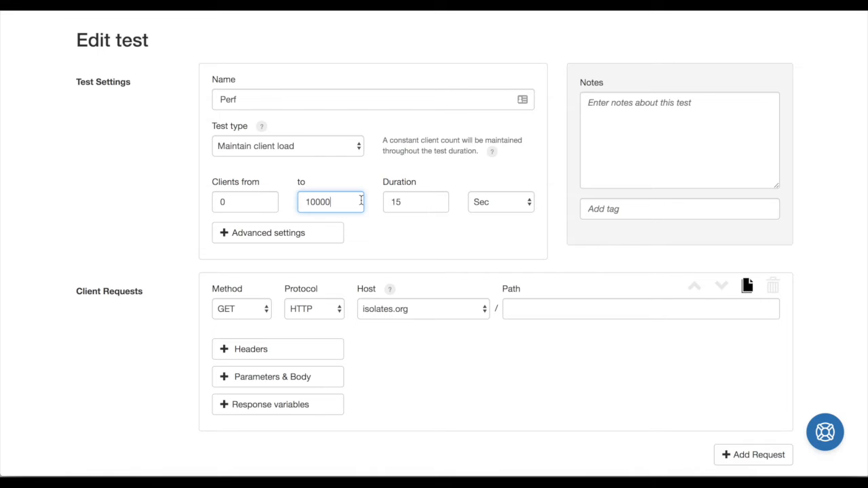
pyautogui.click(640, 310)
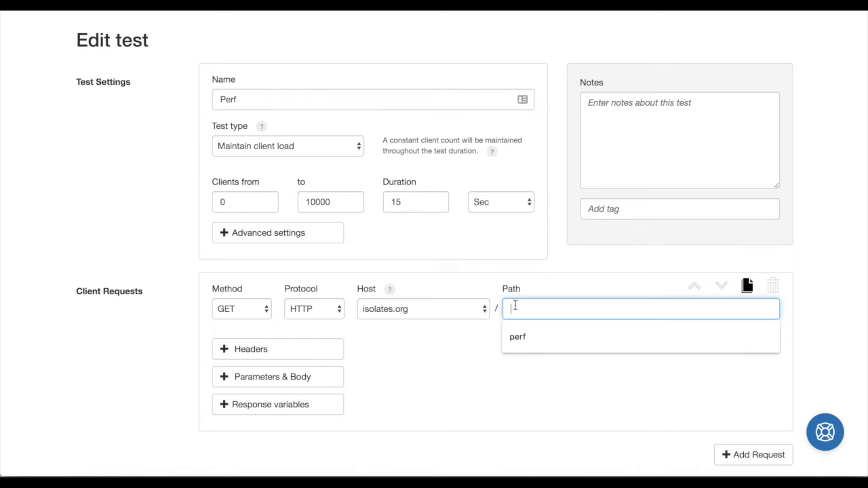
pyautogui.write('video-')
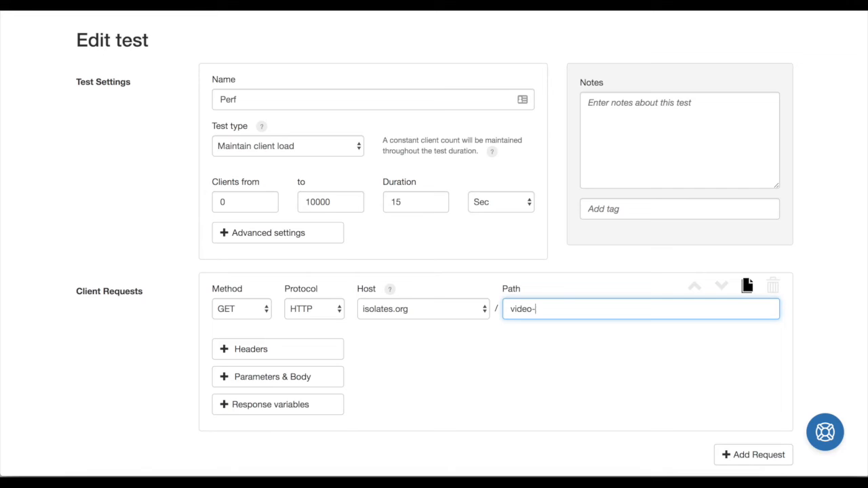
pyautogui.write('test')
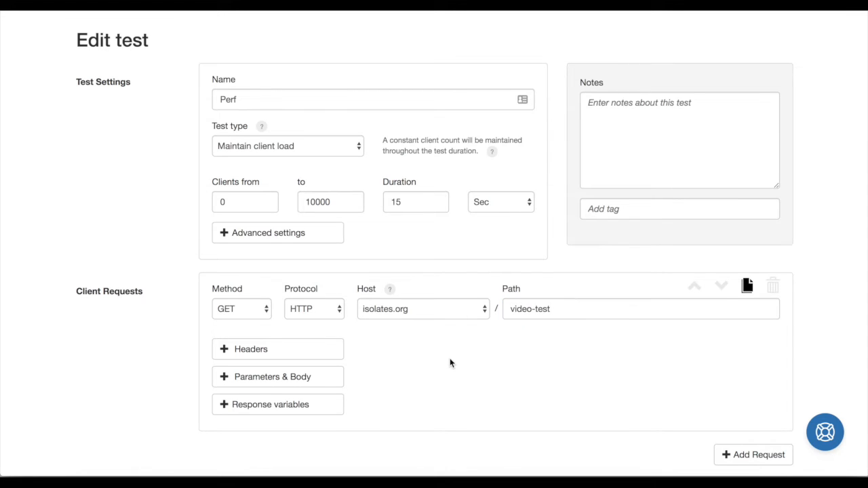
pyautogui.scroll(-3)
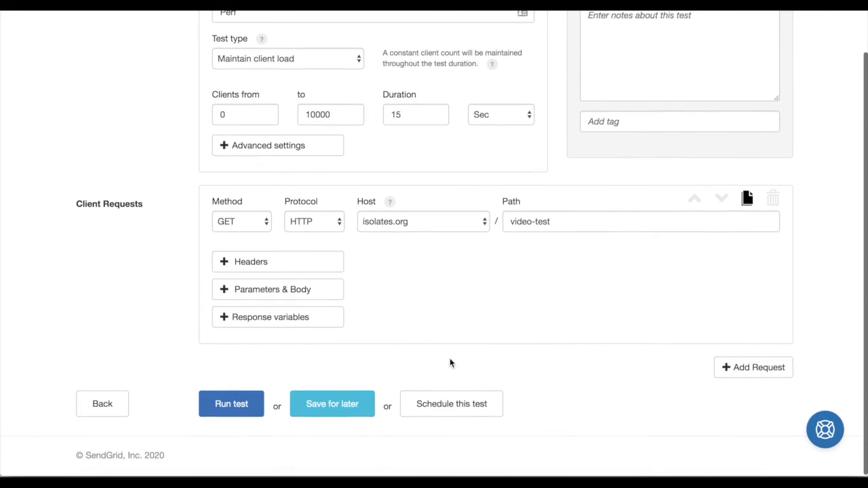
pyautogui.click(230, 406)
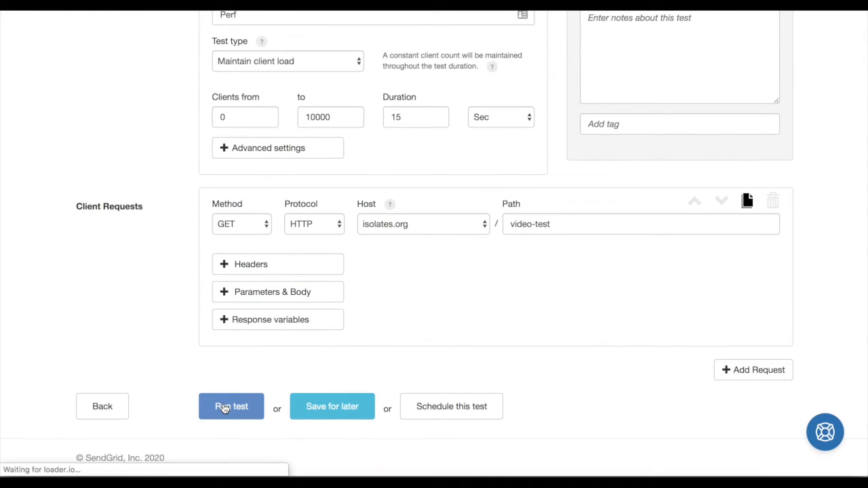
# Let the Perf test complete and review 1,291,386 successes, 31 ms average, 0% errors
pyautogui.click(231, 407)
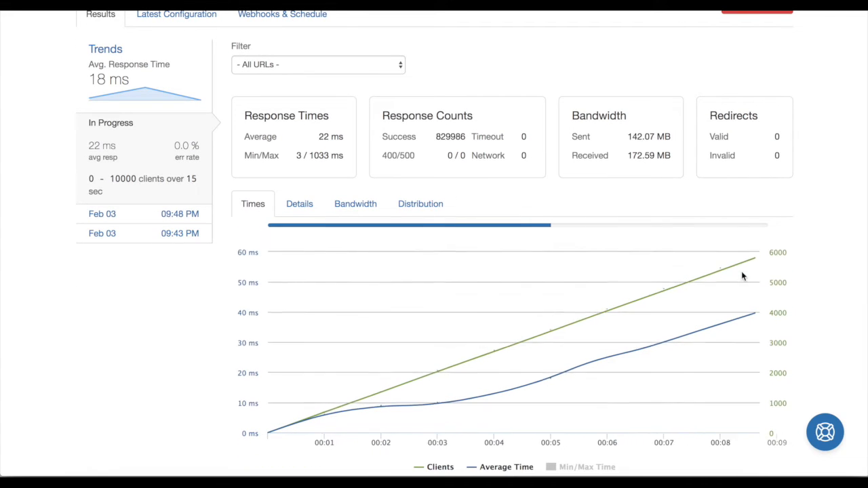
pyautogui.moveTo(745, 277)
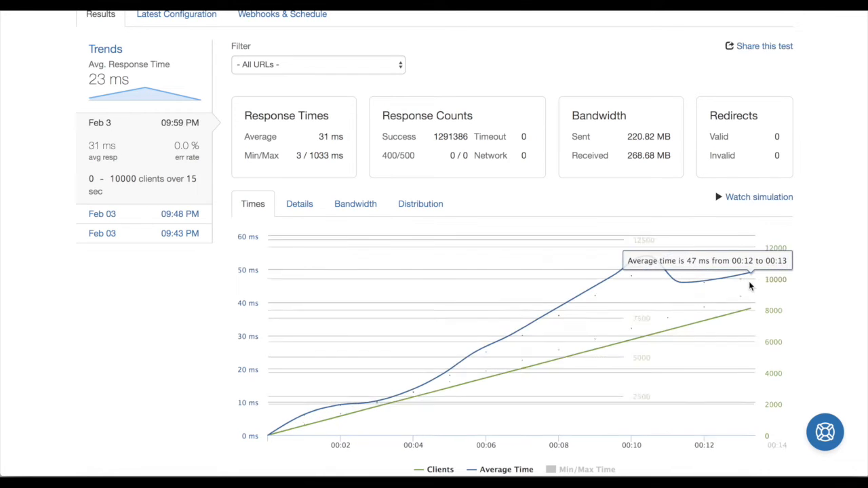
pyautogui.moveTo(751, 314)
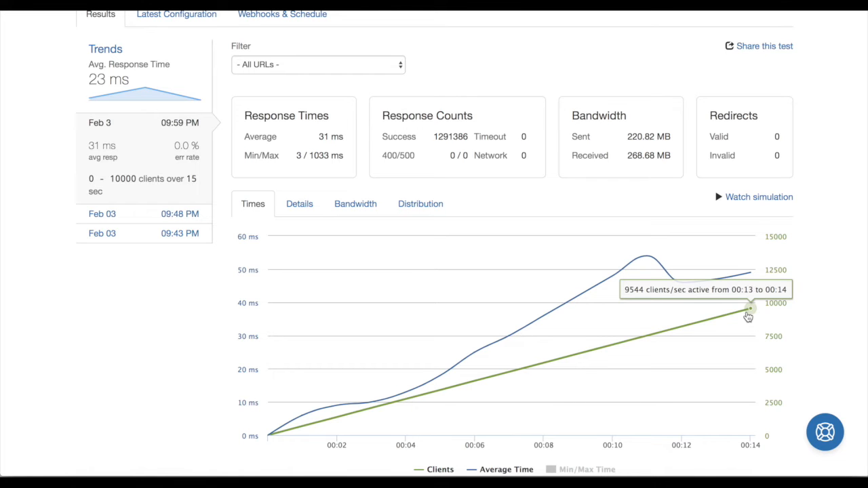
pyautogui.scroll(-3)
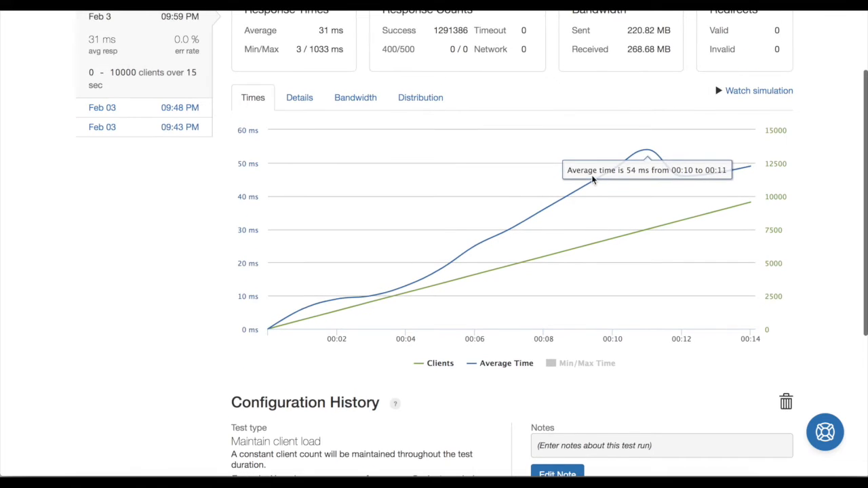
pyautogui.moveTo(713, 176)
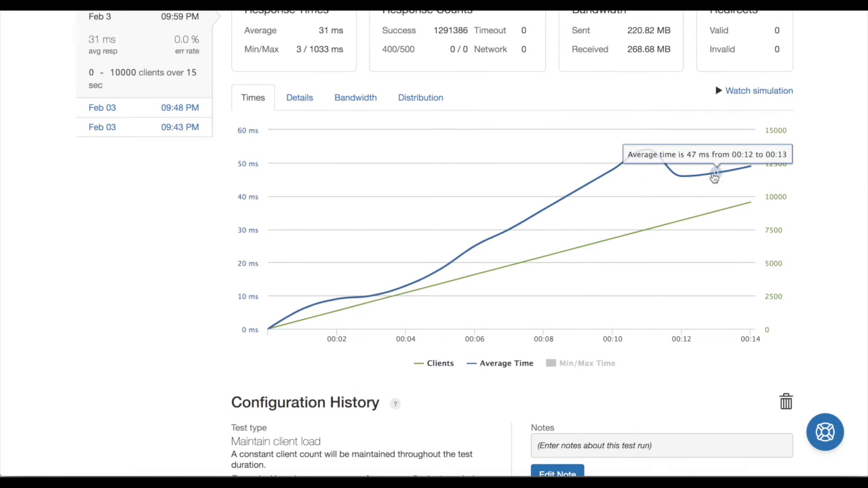
pyautogui.moveTo(680, 177)
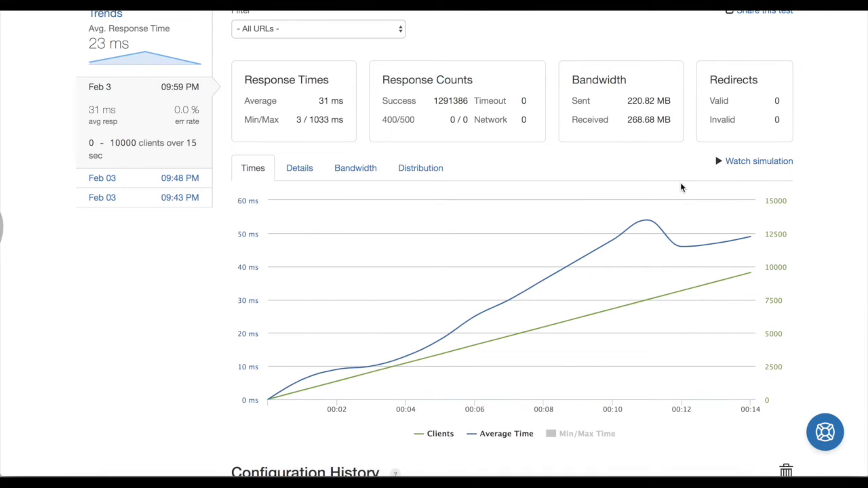
pyautogui.scroll(3)
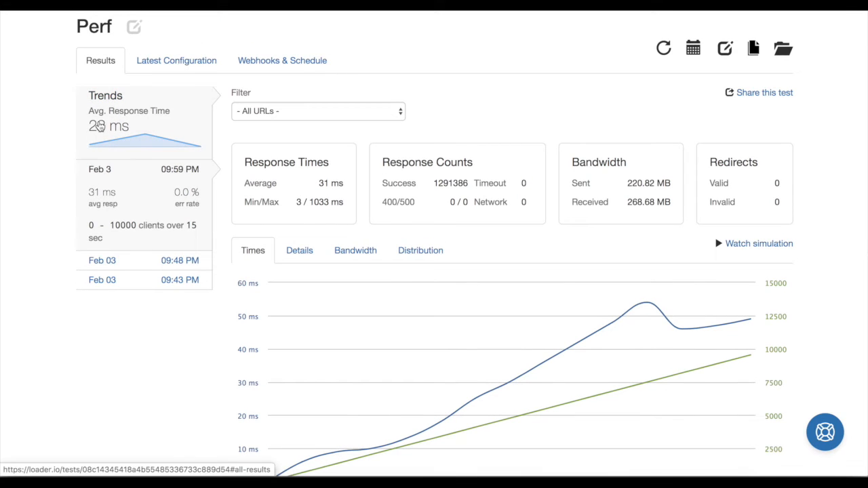
pyautogui.moveTo(202, 150)
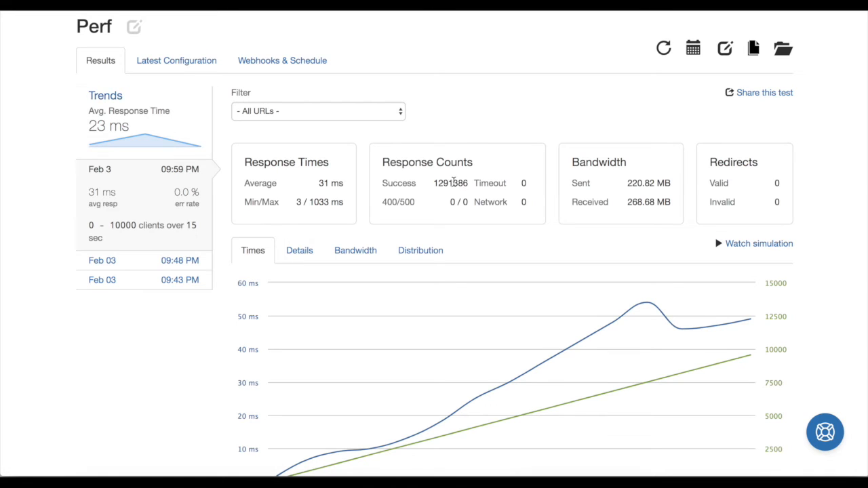
pyautogui.doubleClick(441, 184)
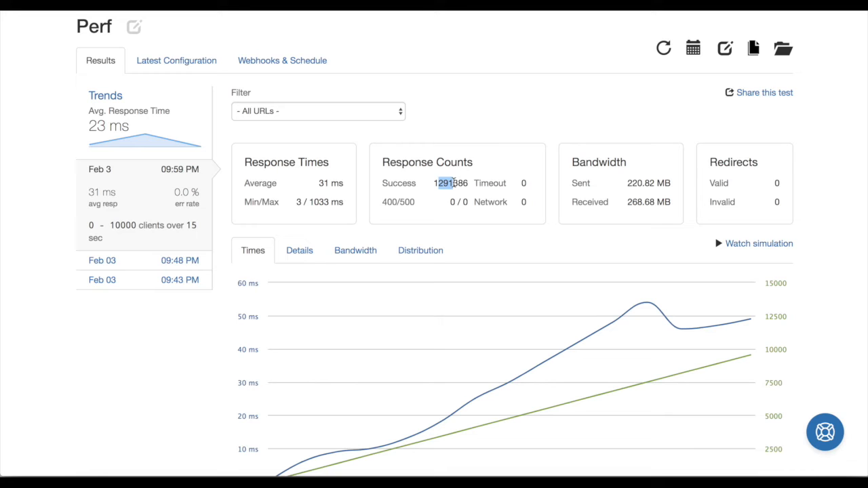
pyautogui.moveTo(401, 212)
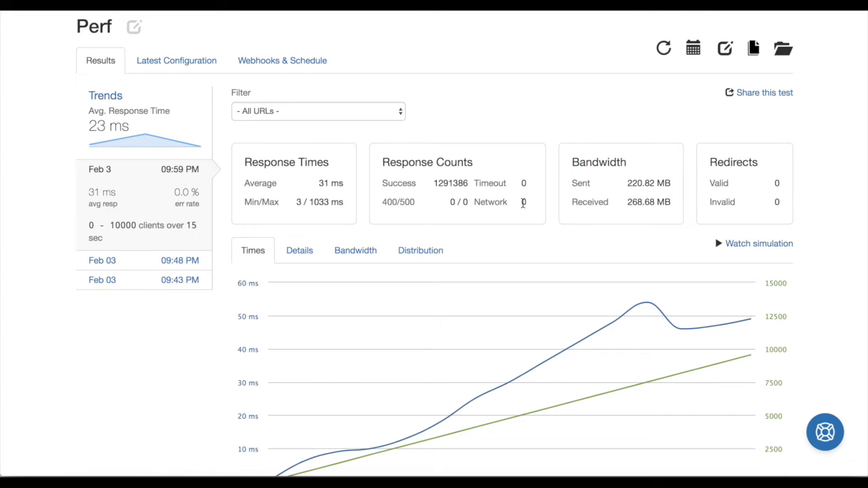
pyautogui.moveTo(361, 219)
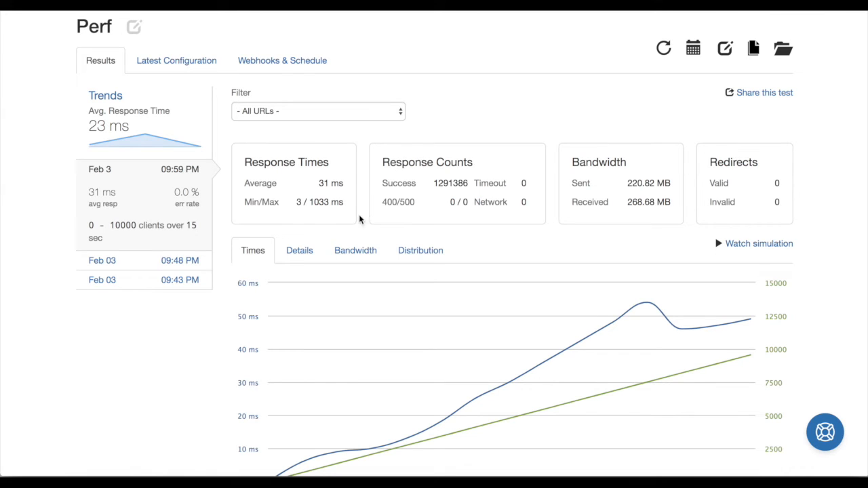
pyautogui.moveTo(298, 250)
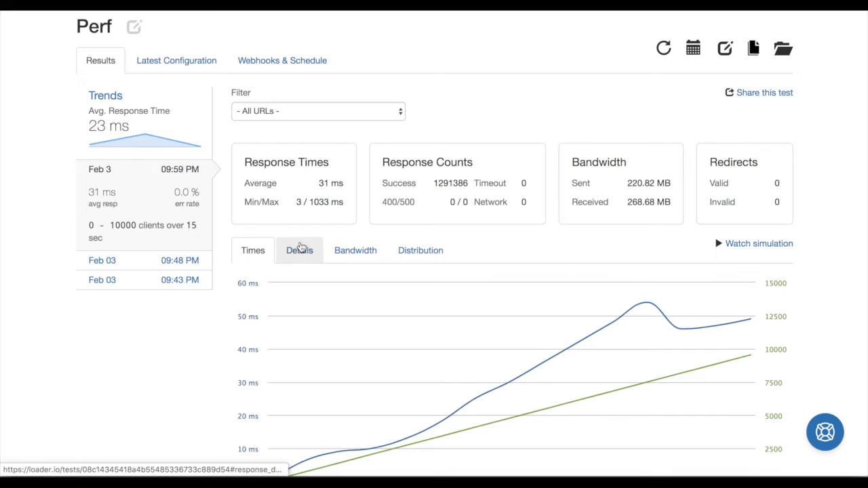
# Show the Details chart of successful requests per second, peaking near 98,882
pyautogui.click(298, 249)
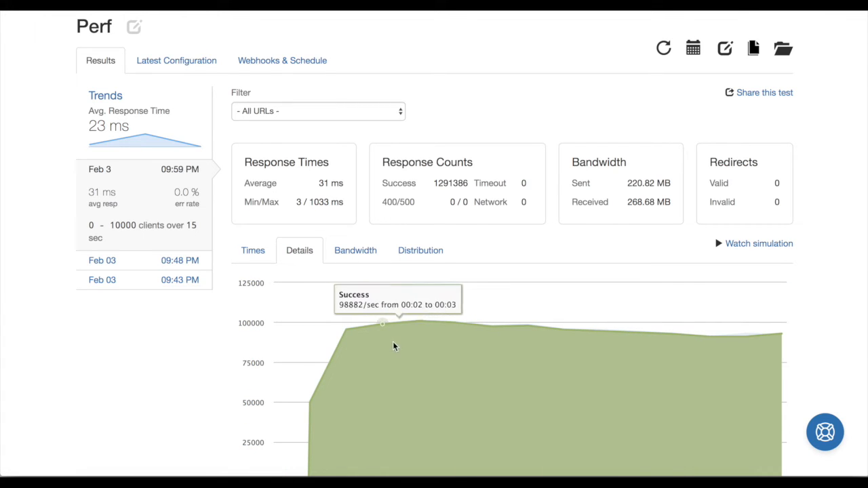
pyautogui.moveTo(412, 341)
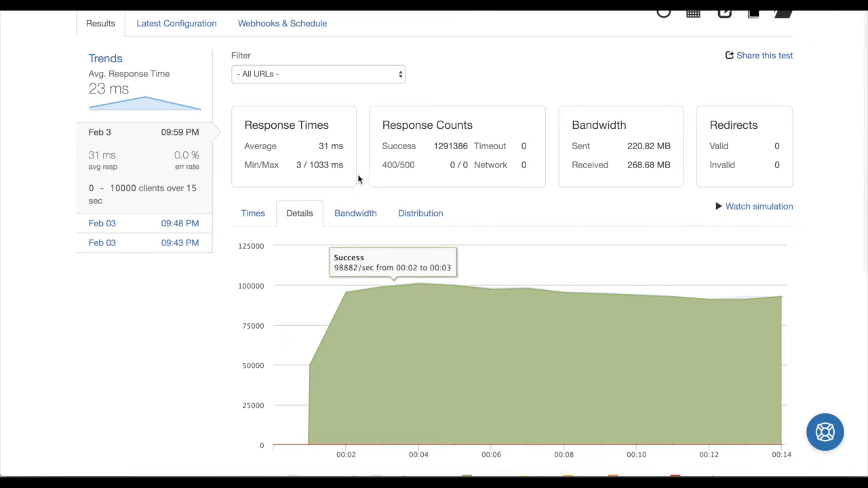
# Review the Distribution histograms (98.83% under 112 ms), then return to the Times chart
pyautogui.click(420, 213)
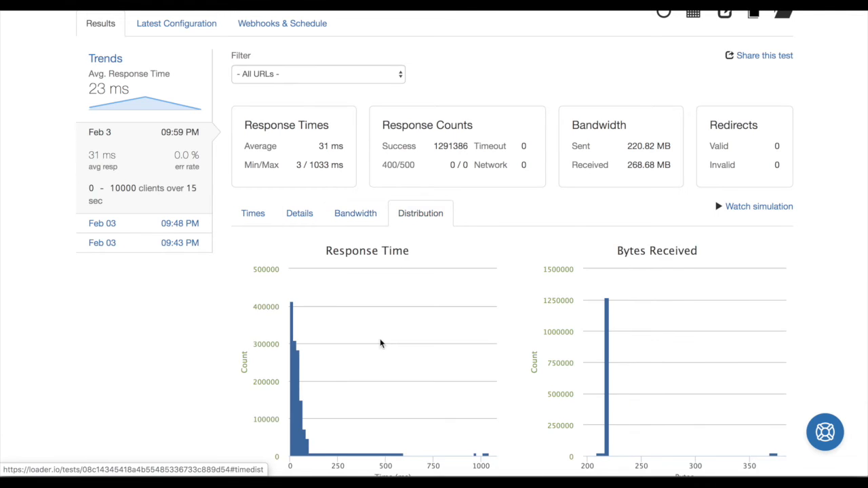
pyautogui.scroll(-3)
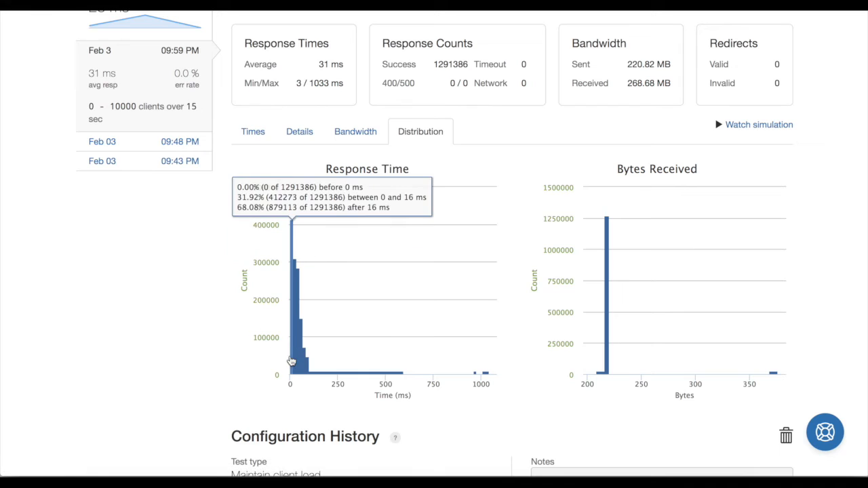
pyautogui.moveTo(292, 241)
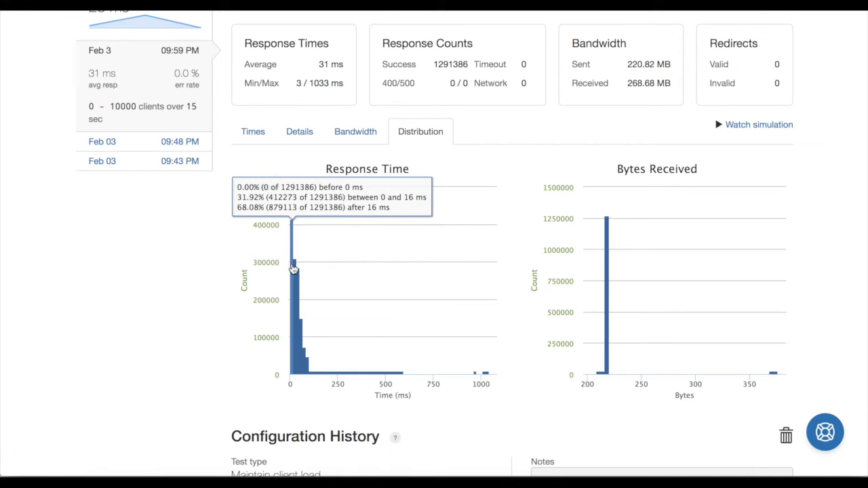
pyautogui.moveTo(290, 268)
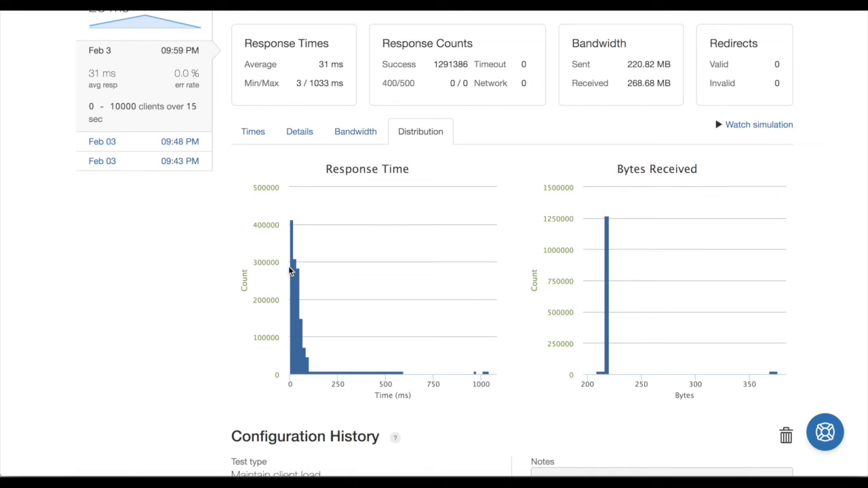
pyautogui.moveTo(291, 271)
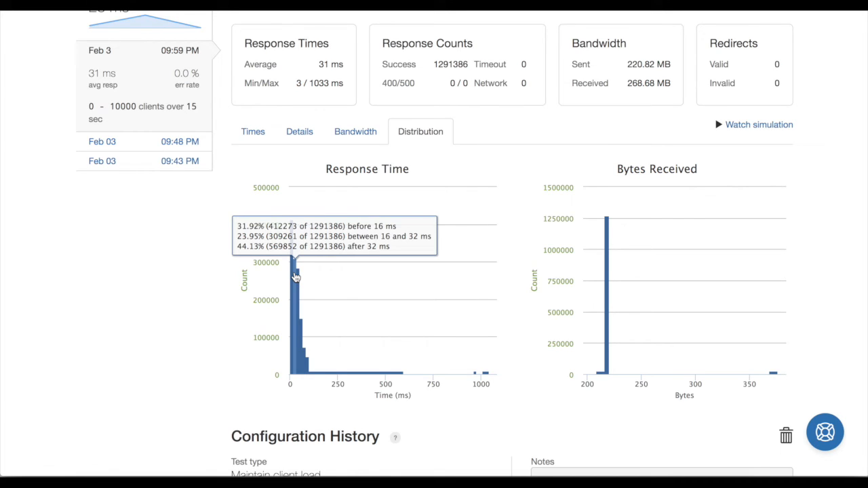
pyautogui.moveTo(300, 339)
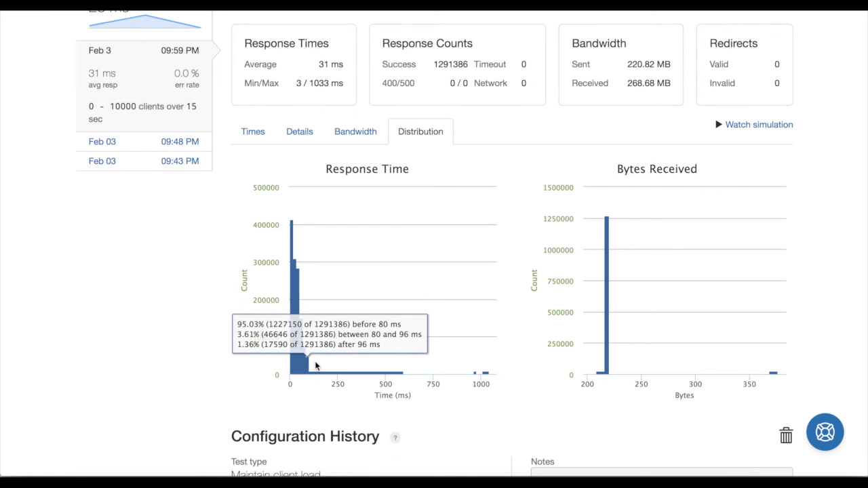
pyautogui.moveTo(306, 371)
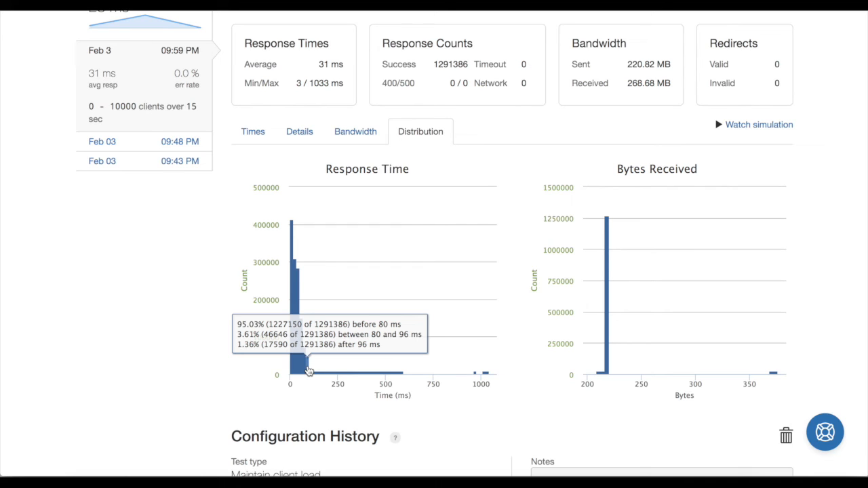
pyautogui.moveTo(309, 374)
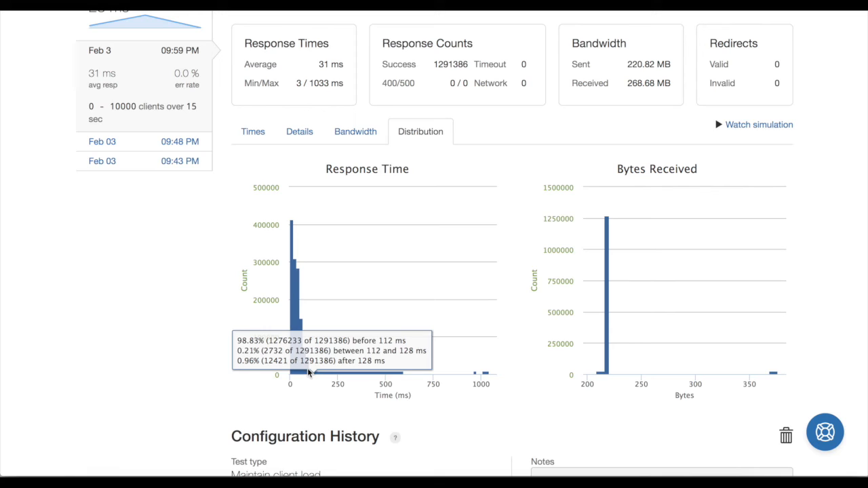
pyautogui.moveTo(334, 274)
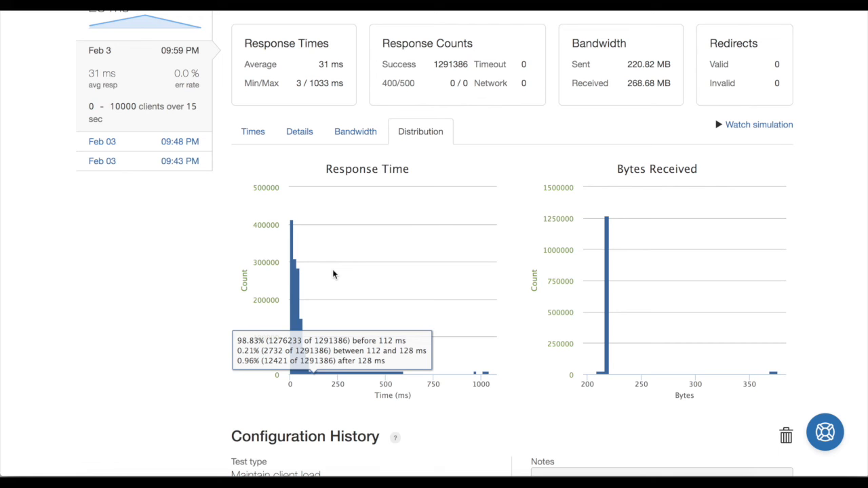
pyautogui.scroll(-3)
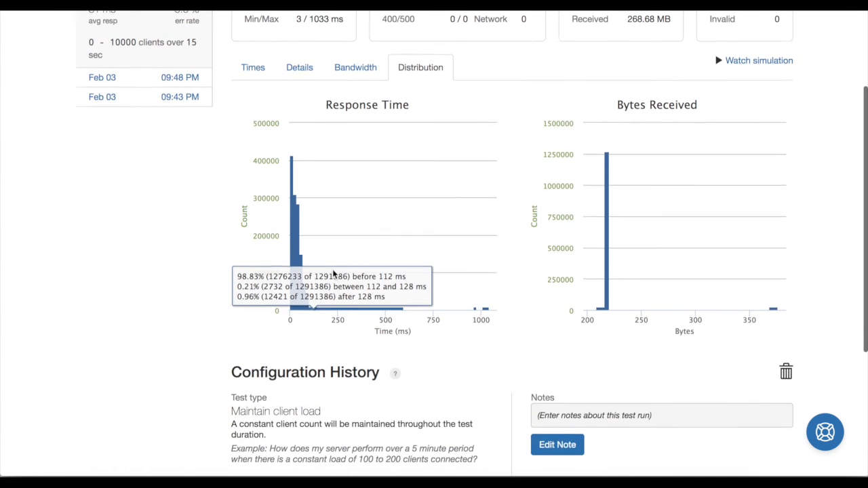
pyautogui.scroll(-3)
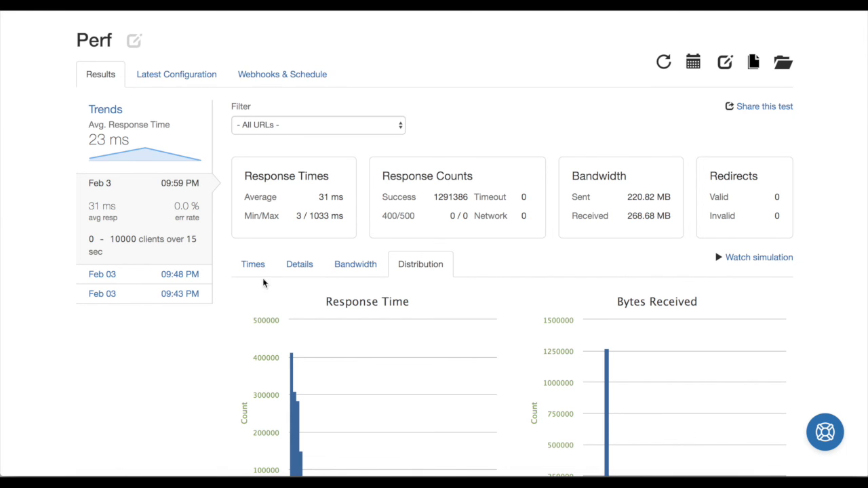
pyautogui.click(252, 263)
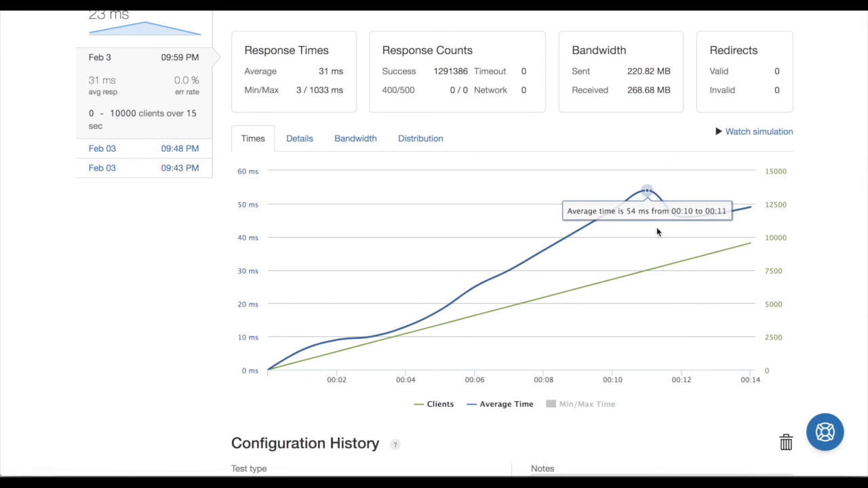
pyautogui.moveTo(723, 259)
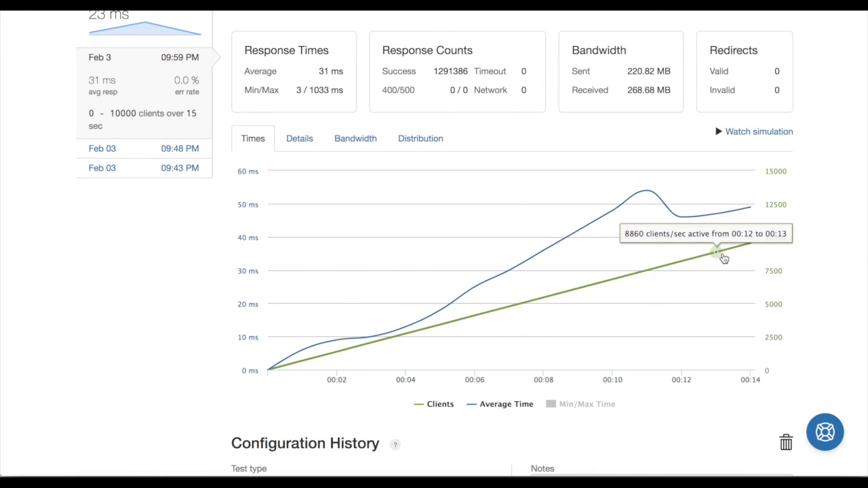